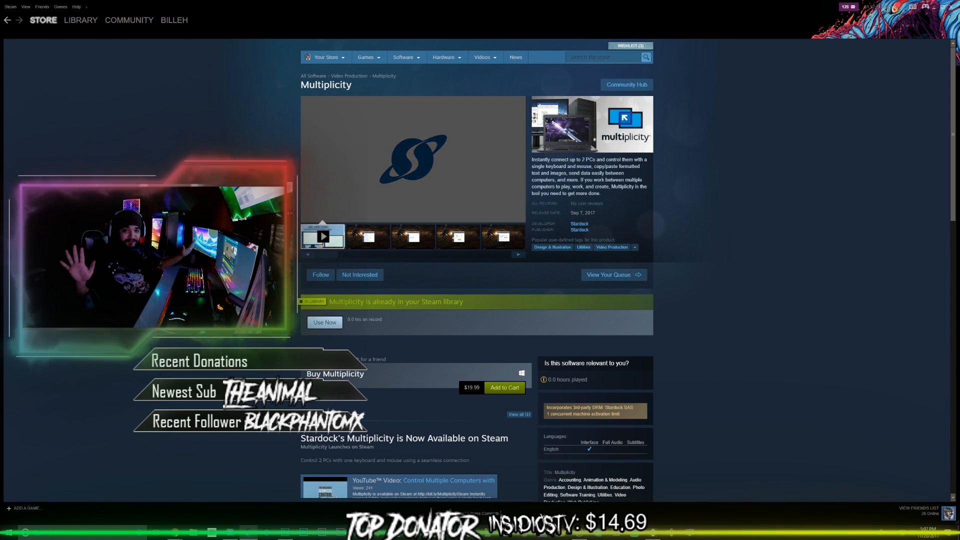
# Show a Multiplicity desktop screenshot in the store page's media viewer from the thumbnail carousel
pyautogui.click(367, 237)
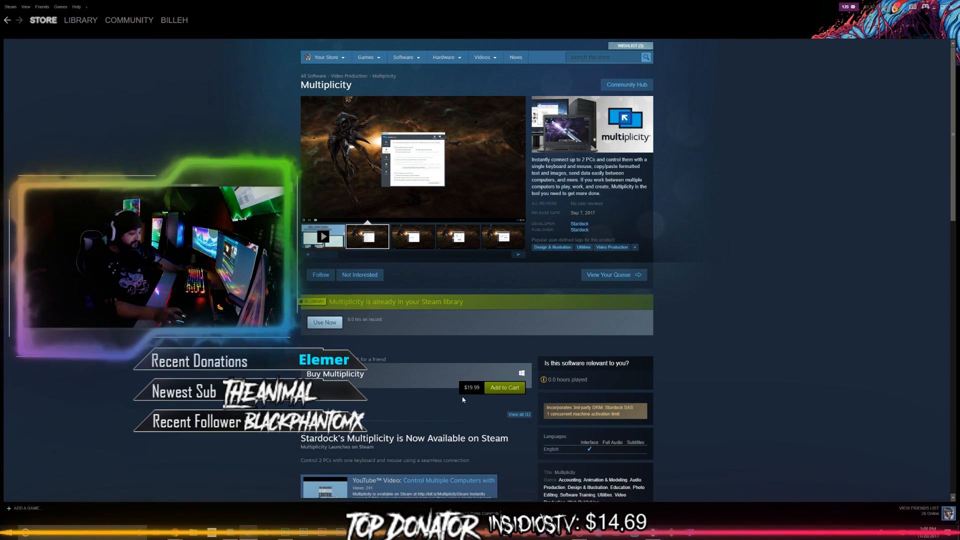
pyautogui.click(411, 236)
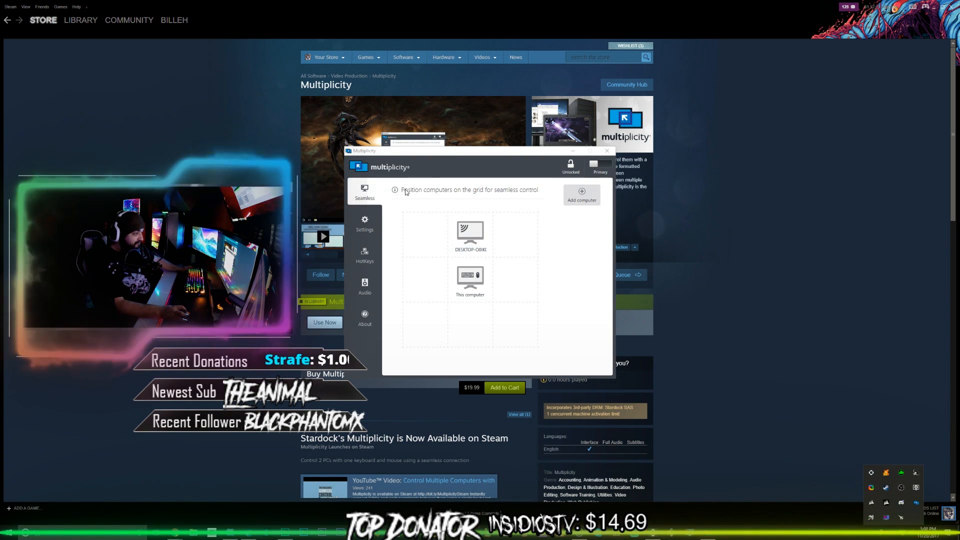
# Open Multiplicity's Audio tab to view audio sharing enabled and receiving from other computers
pyautogui.click(364, 285)
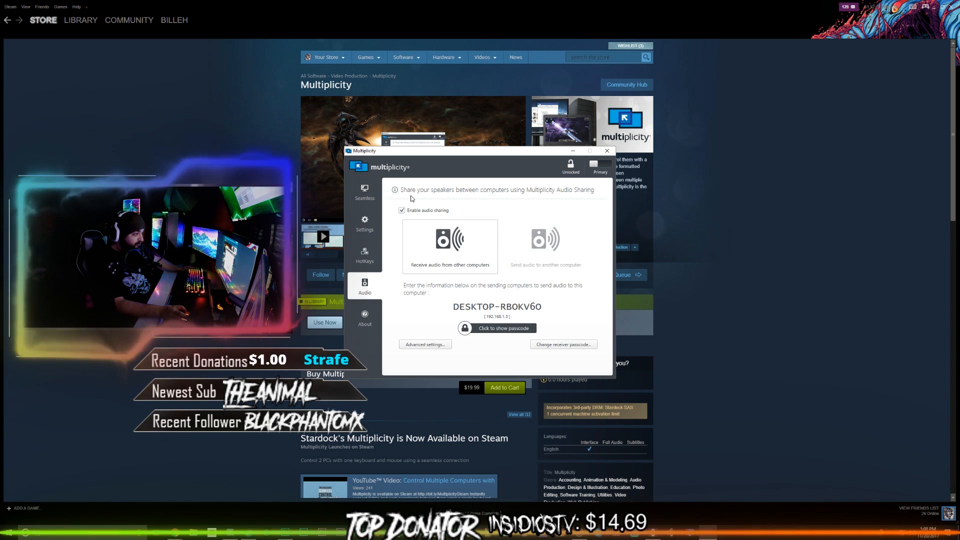
pyautogui.moveTo(544, 207)
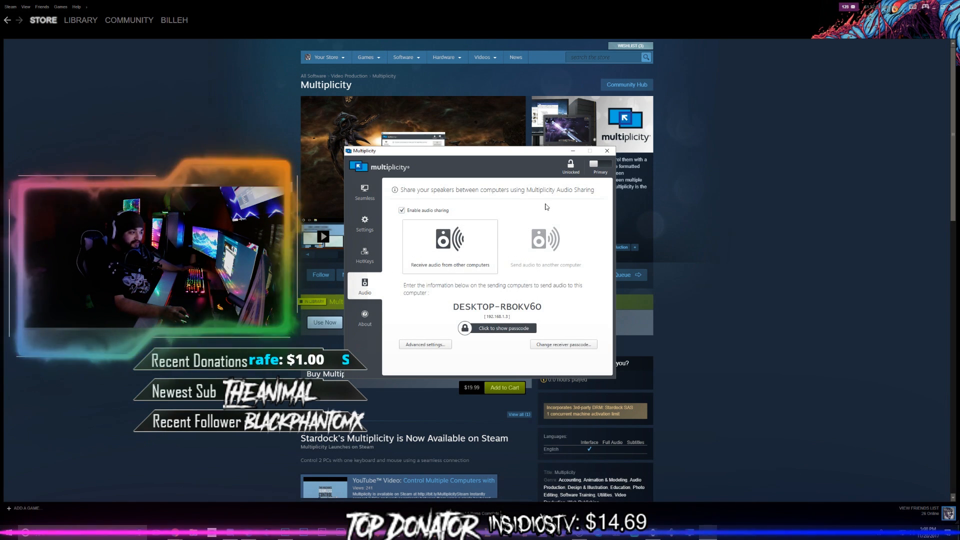